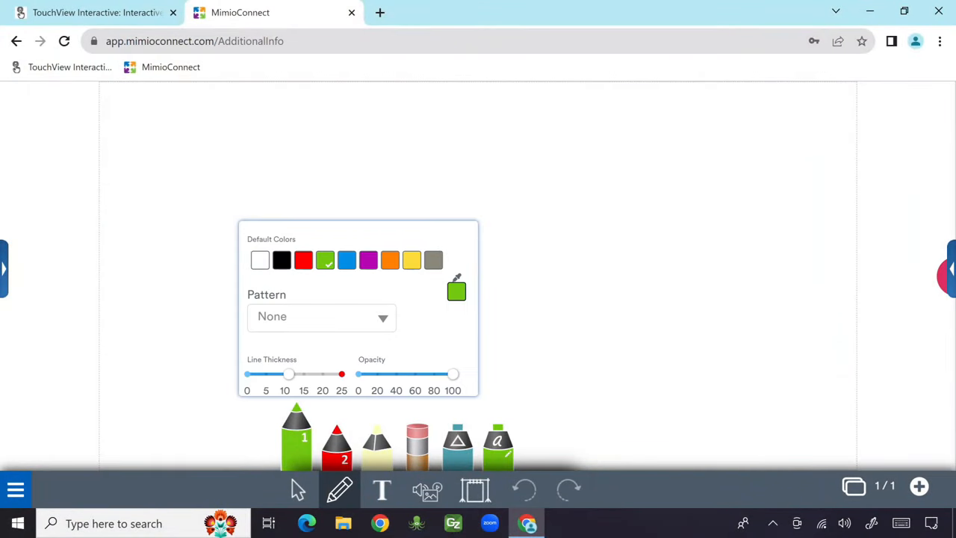
Drag the pen's Line Thickness slider down from 10 to 7
{"action": "left_click_drag", "start_coordinate": [289, 374], "coordinate": [274, 373]}
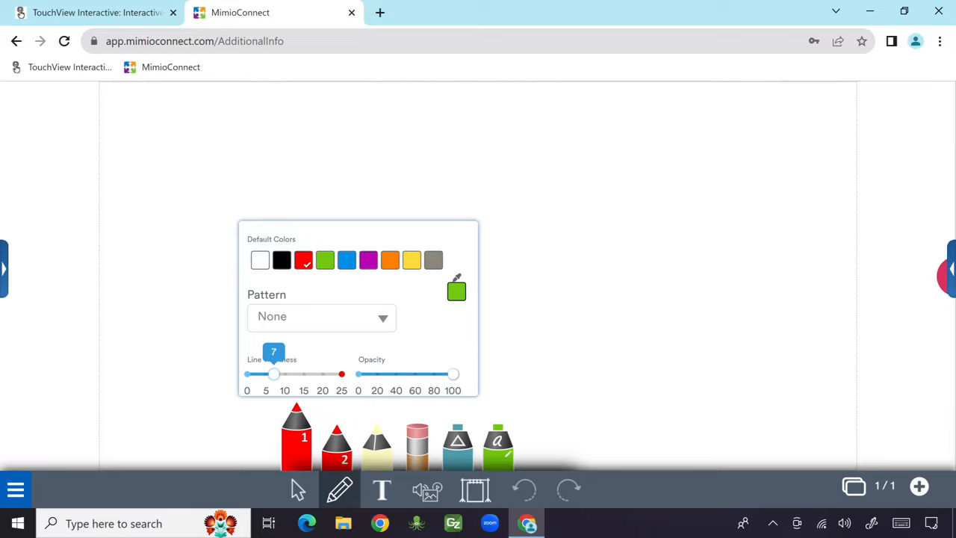